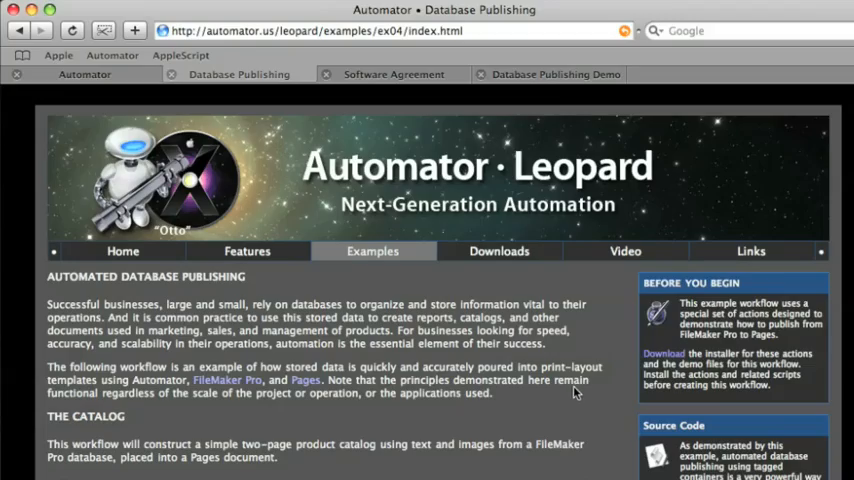
Close the Safari Automator Database Publishing example page, leaving the desktop showing
{"action": "scroll", "scroll_direction": "down", "scroll_amount": 3}
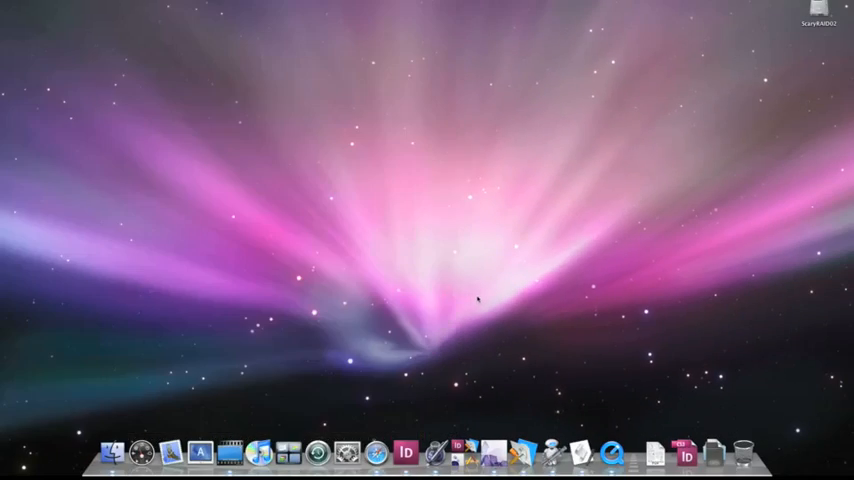
{"action": "mouse_move", "coordinate": [522, 404]}
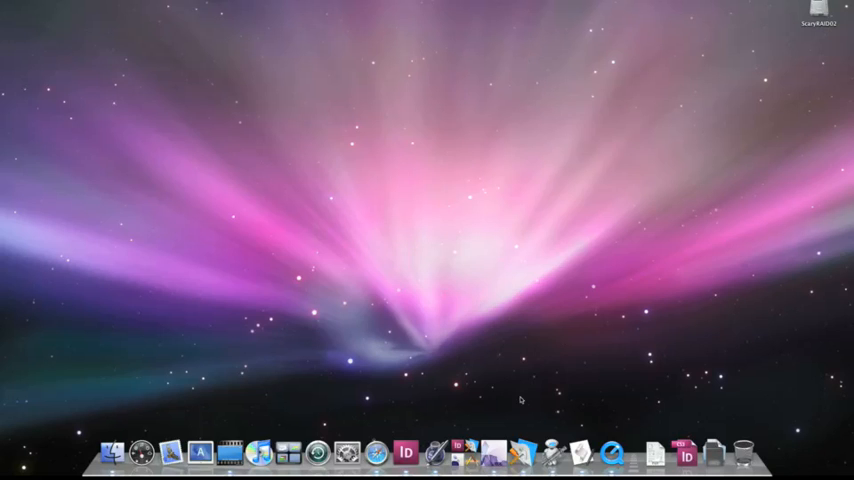
Run Name Page Items from the Scripts menu to name the selected picture box 129775
{"action": "left_click", "coordinate": [412, 450]}
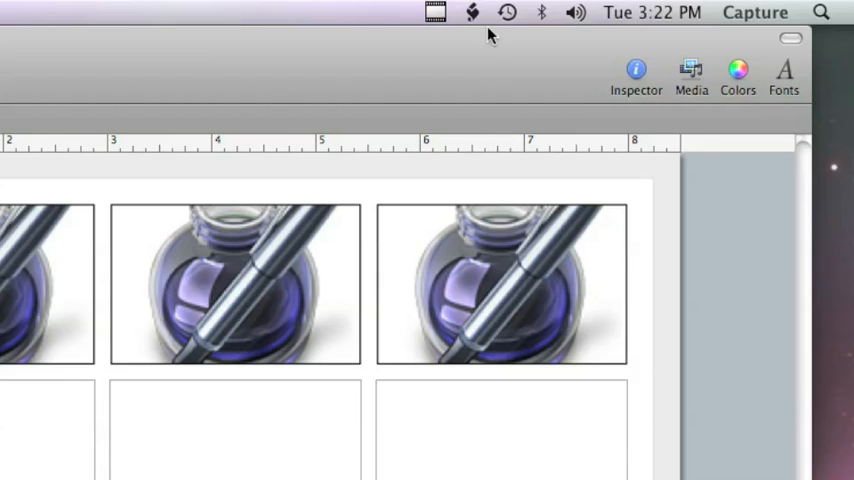
{"action": "left_click", "coordinate": [472, 12]}
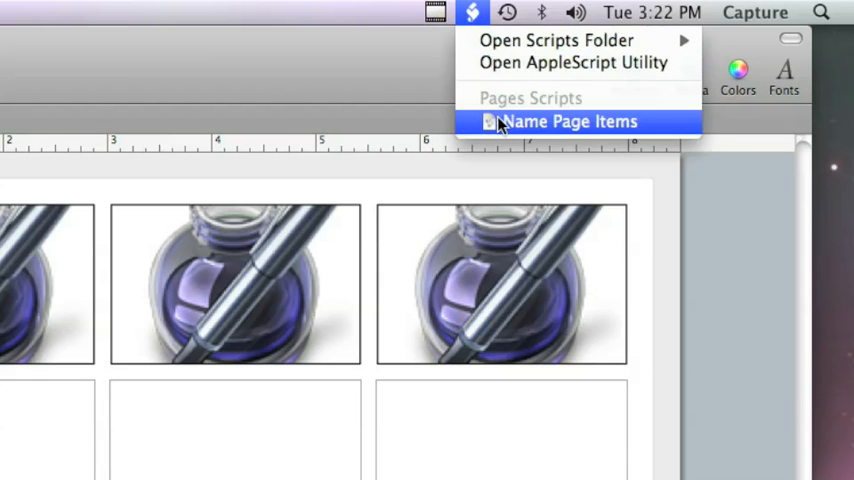
{"action": "left_click", "coordinate": [572, 120]}
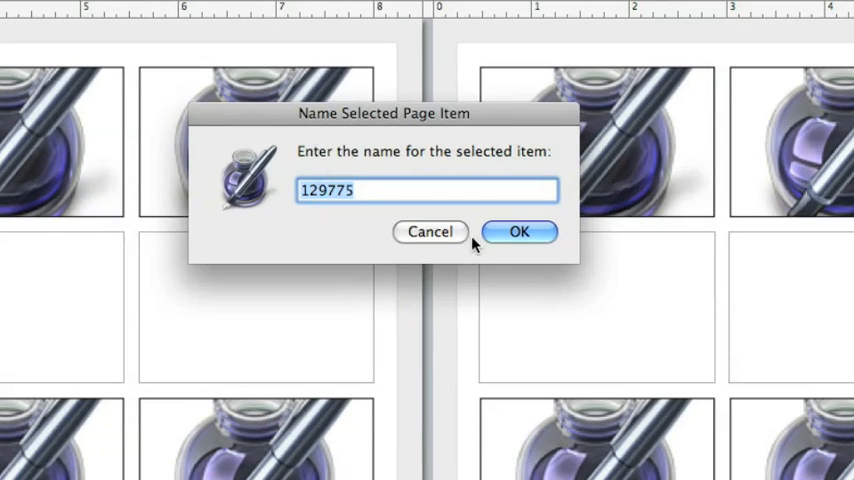
{"action": "left_click", "coordinate": [520, 232]}
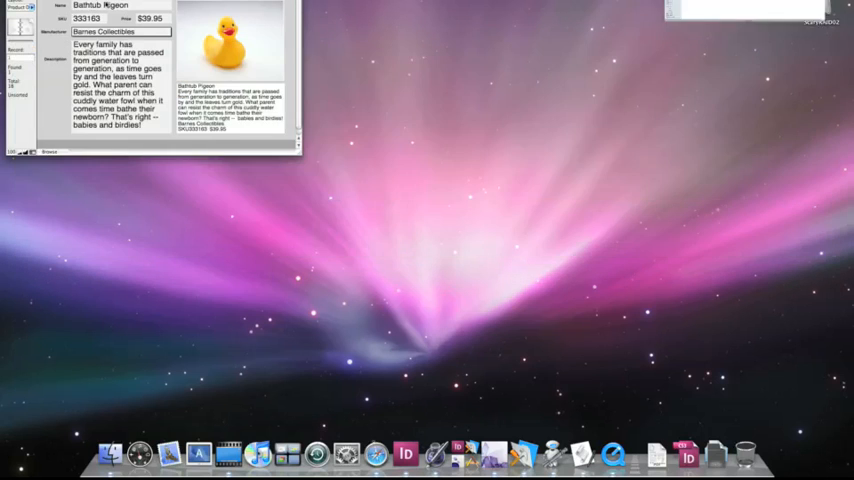
{"action": "left_click", "coordinate": [508, 8]}
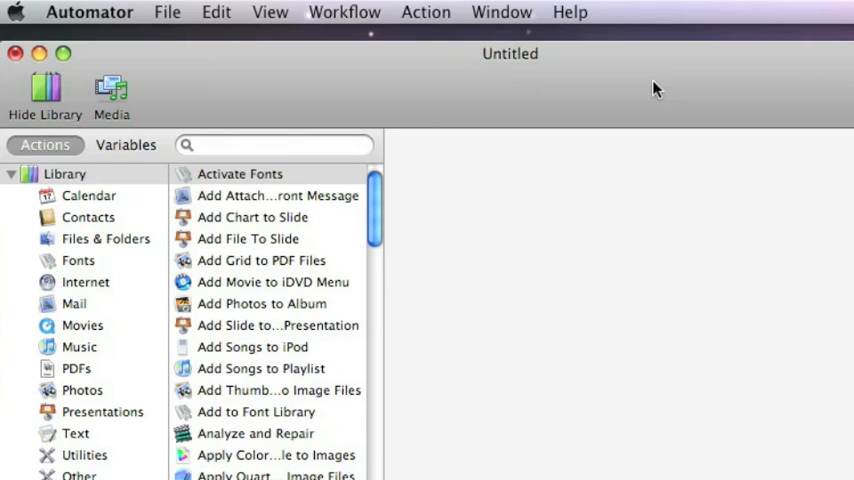
Search the action library for 'fm', showing FM to Named Picture Boxes and FM to Named Text Boxes
{"action": "left_click", "coordinate": [250, 144]}
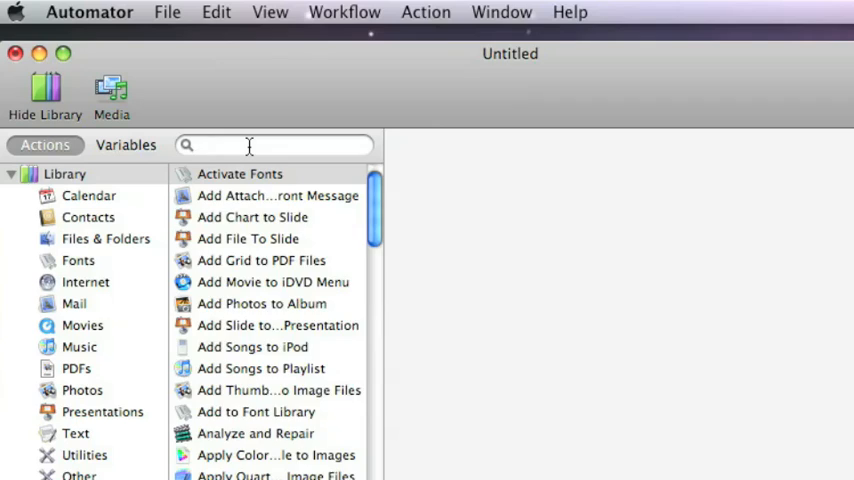
{"action": "type", "text": "fm"}
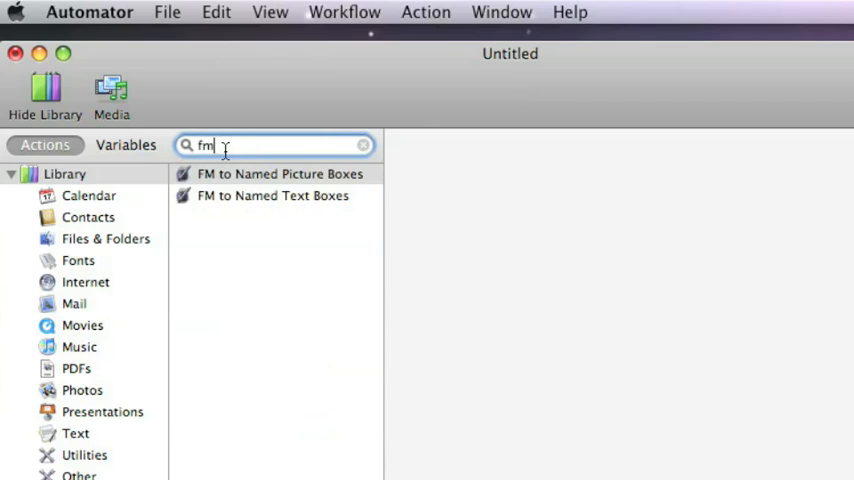
{"action": "left_click", "coordinate": [280, 172]}
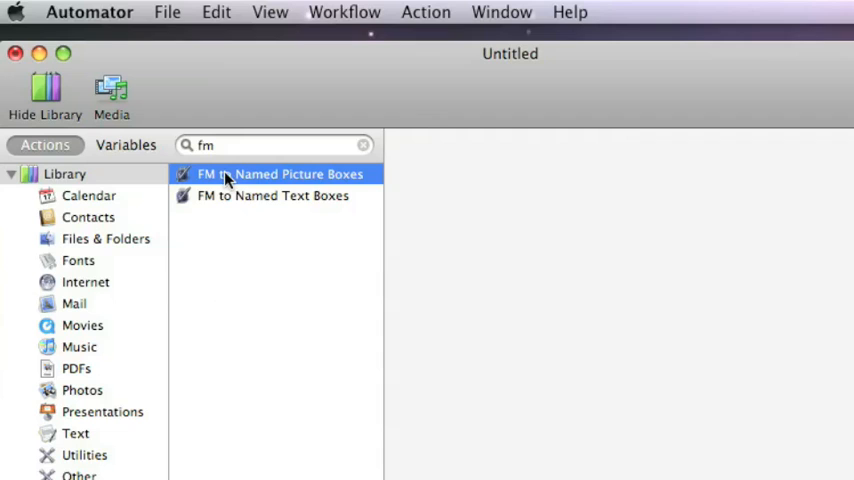
{"action": "left_click", "coordinate": [272, 196]}
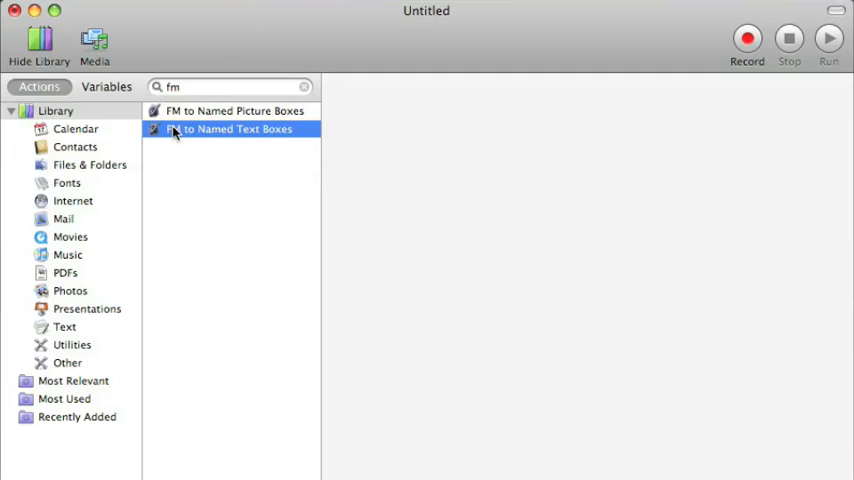
Add FM to Named Text Boxes with SKU as identifier and the Ad Text 01 stylesheet applied
{"action": "double_click", "coordinate": [232, 128]}
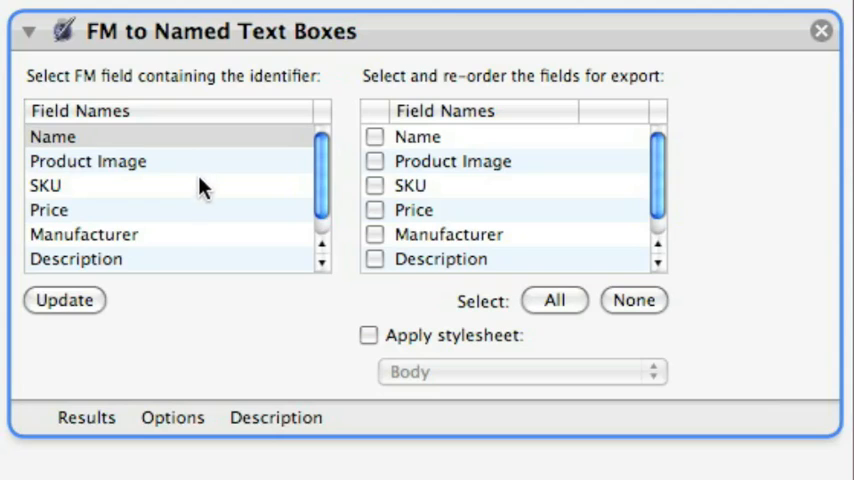
{"action": "mouse_move", "coordinate": [208, 196]}
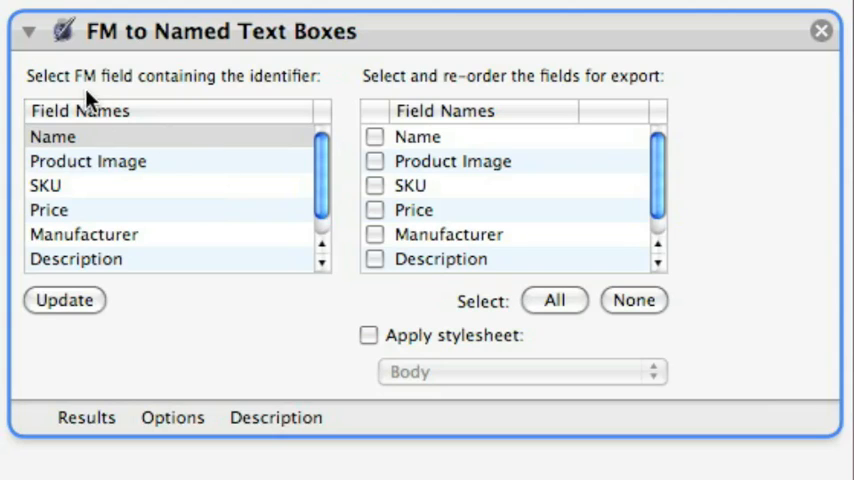
{"action": "mouse_move", "coordinate": [234, 90]}
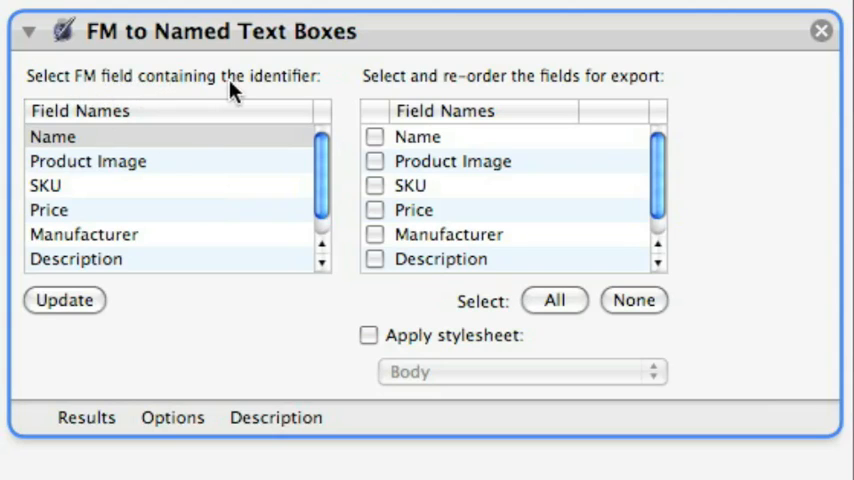
{"action": "left_click", "coordinate": [44, 184]}
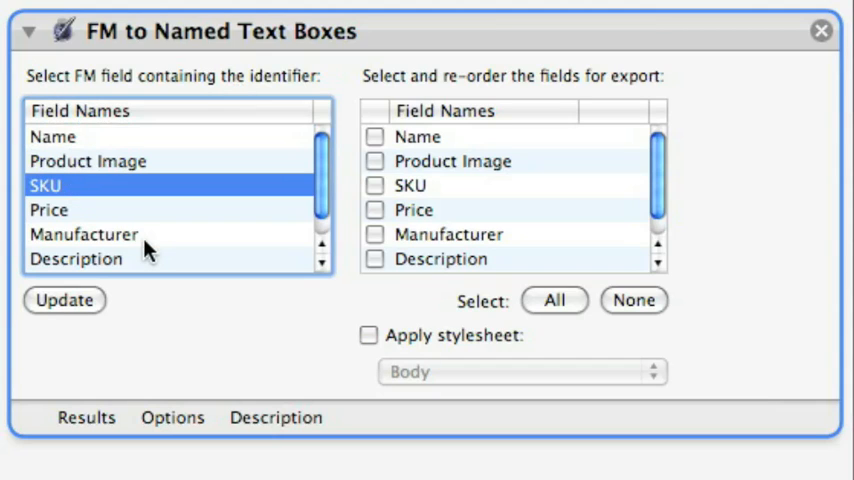
{"action": "mouse_move", "coordinate": [418, 178]}
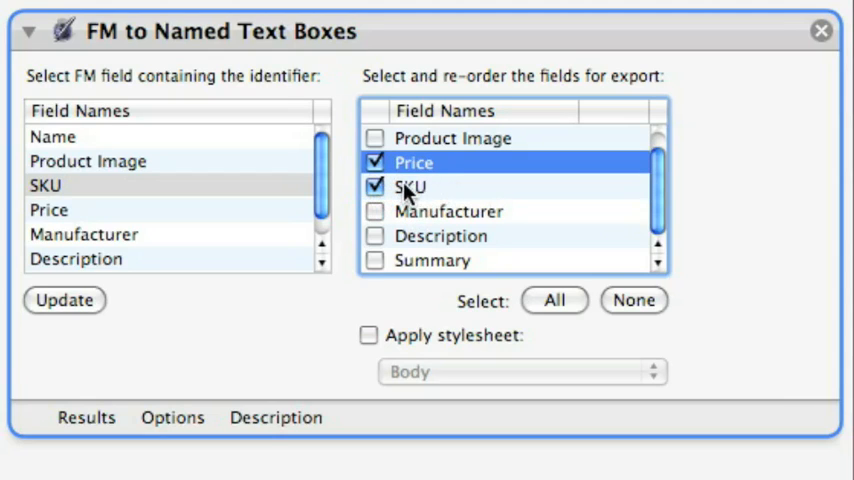
{"action": "mouse_move", "coordinate": [396, 190]}
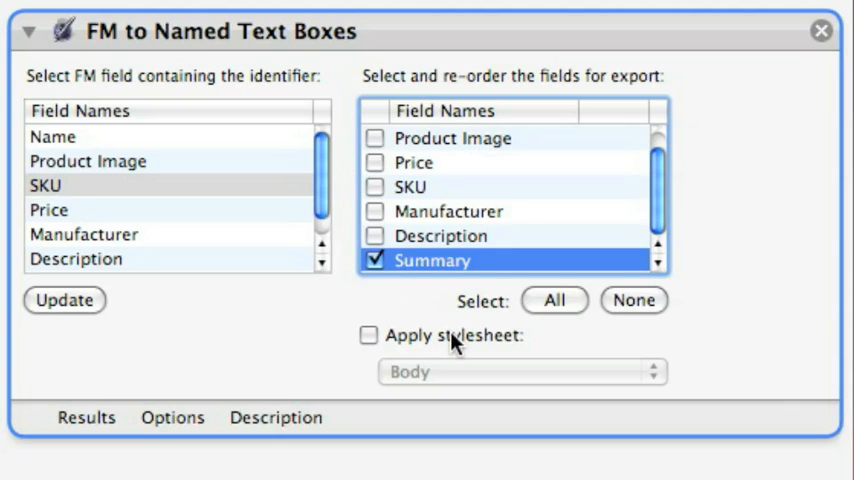
{"action": "left_click", "coordinate": [368, 336]}
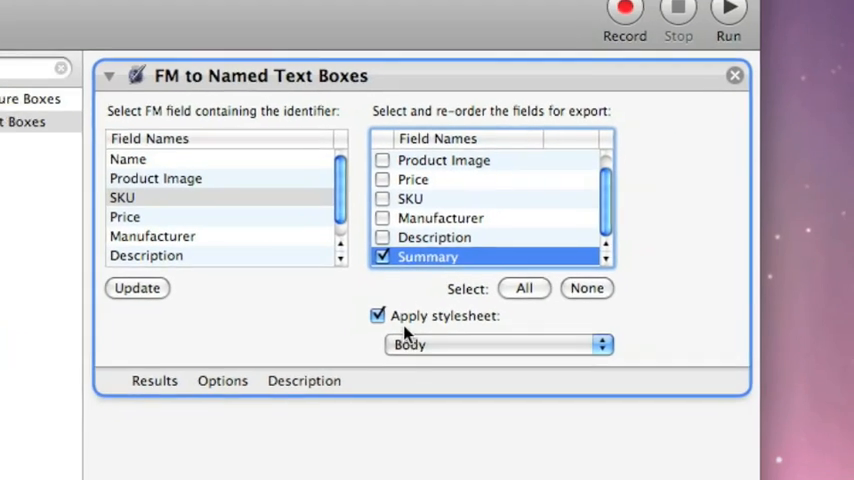
{"action": "left_click", "coordinate": [496, 344]}
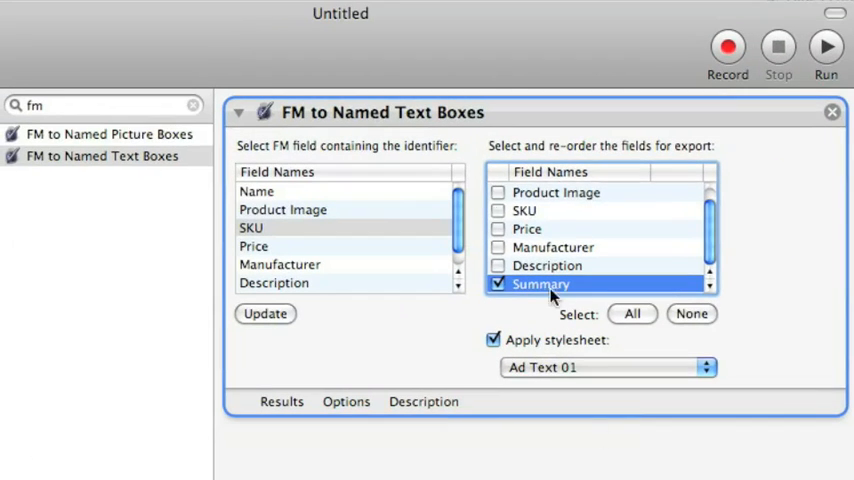
{"action": "mouse_move", "coordinate": [420, 246]}
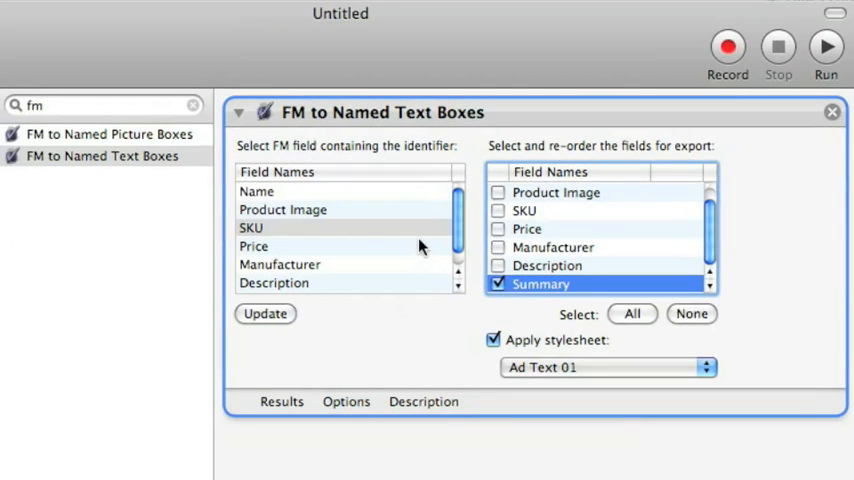
{"action": "mouse_move", "coordinate": [286, 236]}
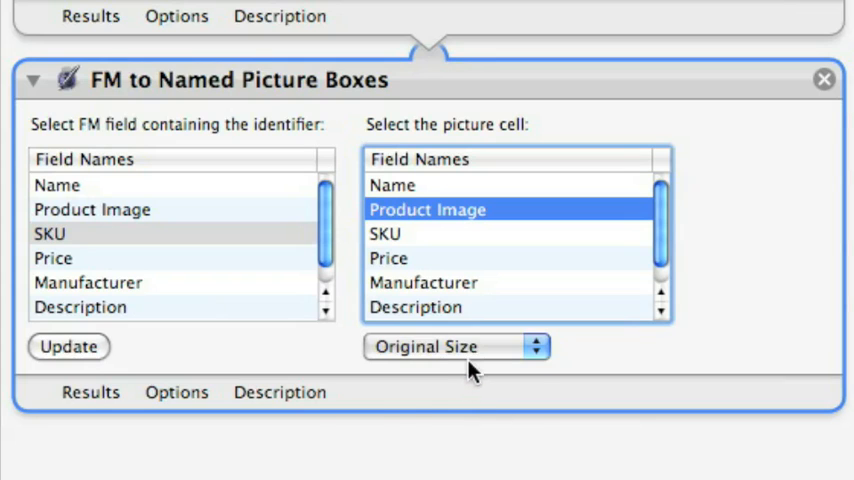
Set the FM to Named Picture Boxes image size popup to Original Size
{"action": "left_click", "coordinate": [456, 346]}
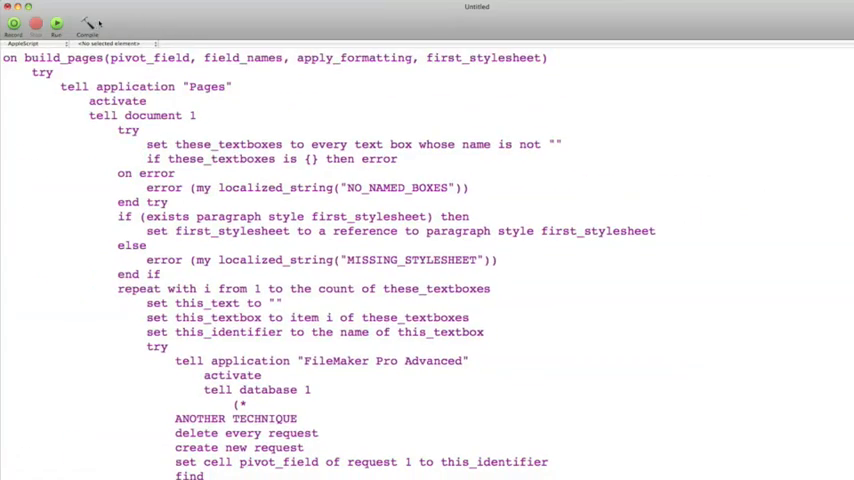
Scroll through the text-box build_pages AppleScript, then show the picture-box build_pages script
{"action": "left_click", "coordinate": [90, 28]}
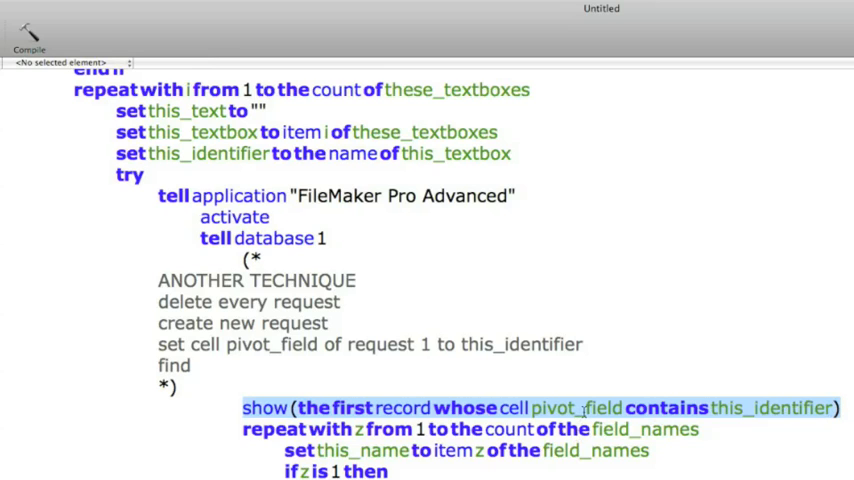
{"action": "scroll", "scroll_direction": "down", "scroll_amount": 3}
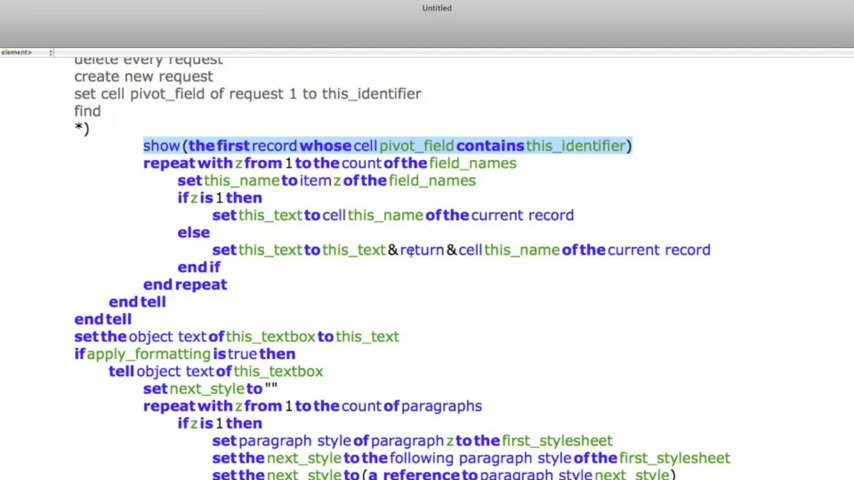
{"action": "scroll", "scroll_direction": "down", "scroll_amount": 3}
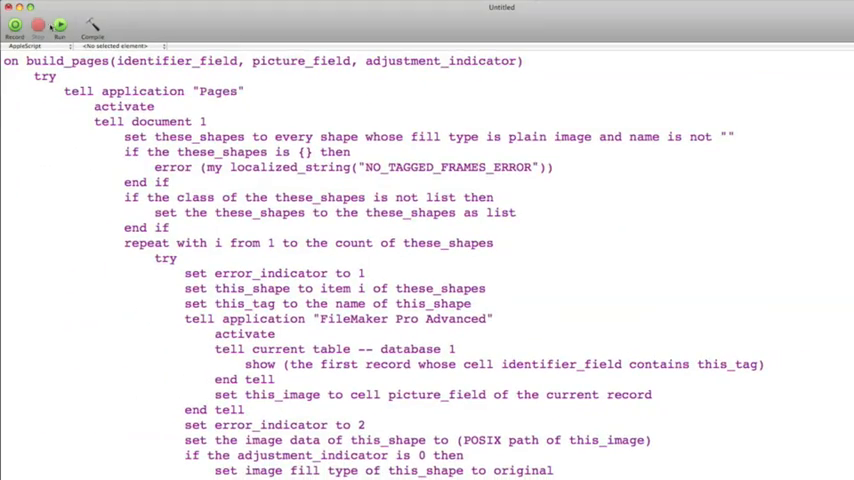
{"action": "left_click", "coordinate": [92, 32]}
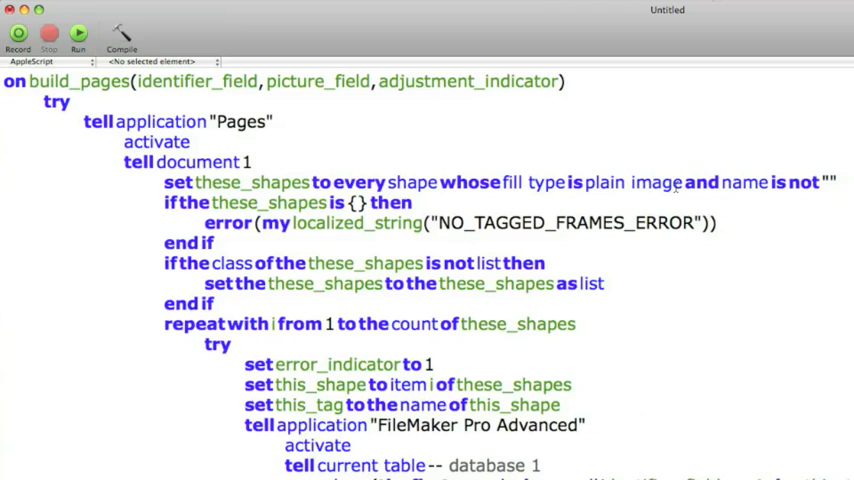
{"action": "scroll", "scroll_direction": "down", "scroll_amount": 3}
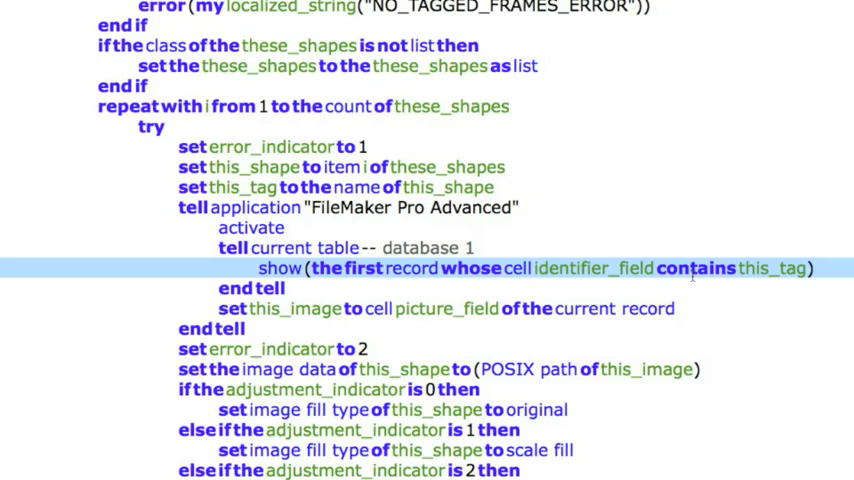
{"action": "scroll", "scroll_direction": "down", "scroll_amount": 3}
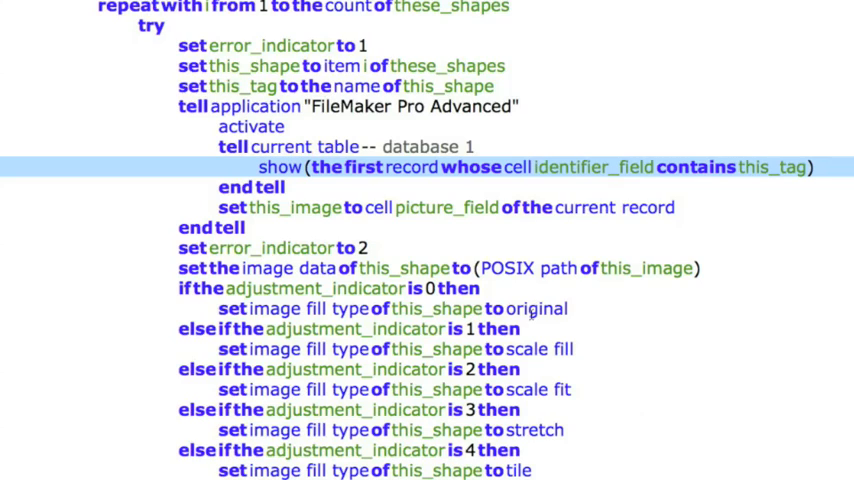
{"action": "double_click", "coordinate": [532, 348]}
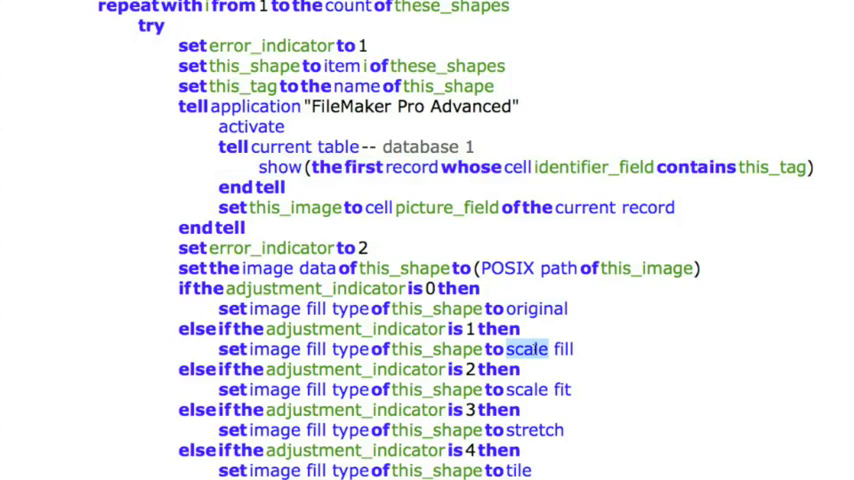